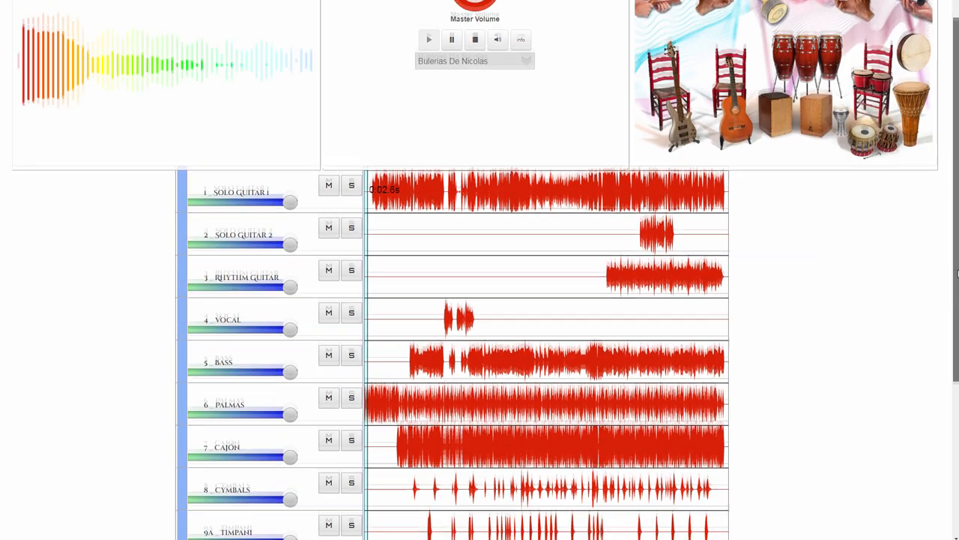
Scroll the track list down so every channel row of the Bulerias arrangement is visible during playback
scroll("down", 3)
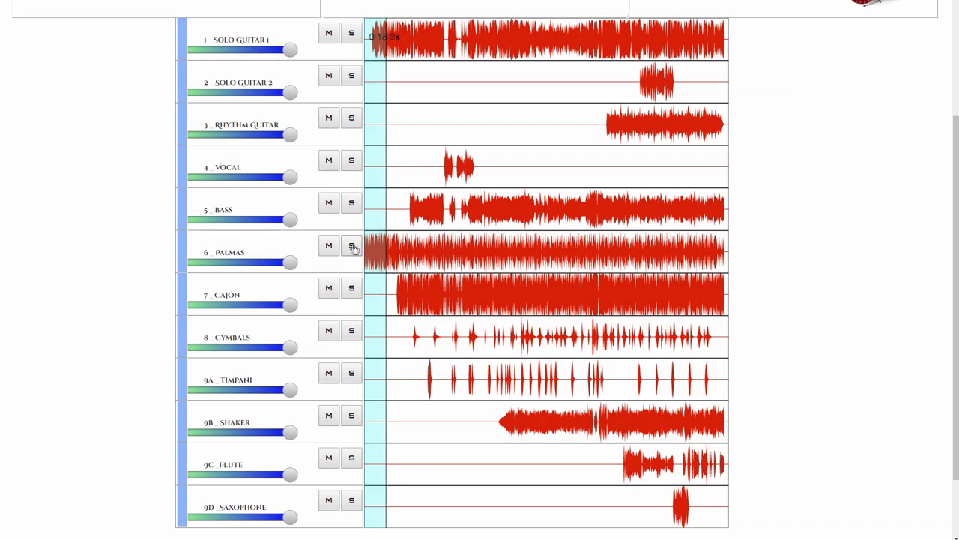
left_click(351, 33)
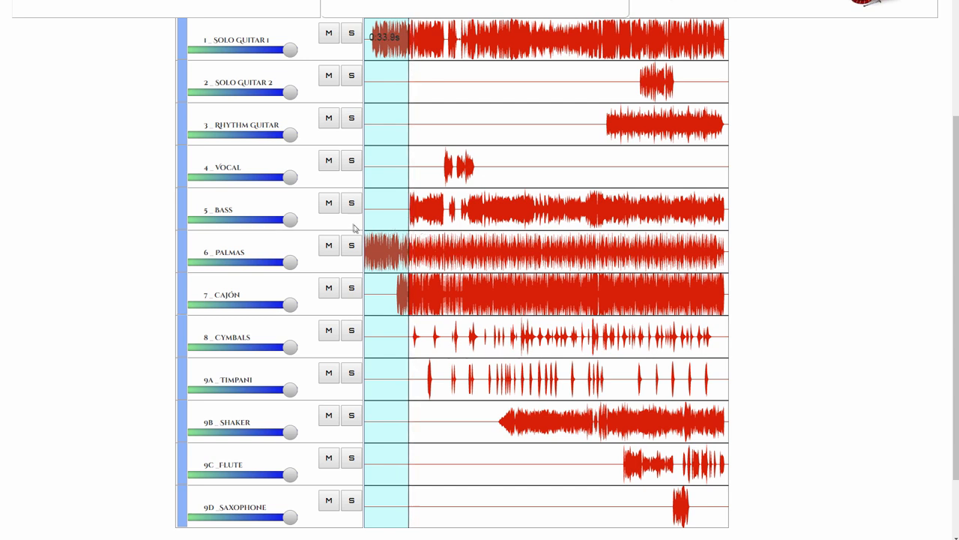
left_click(351, 202)
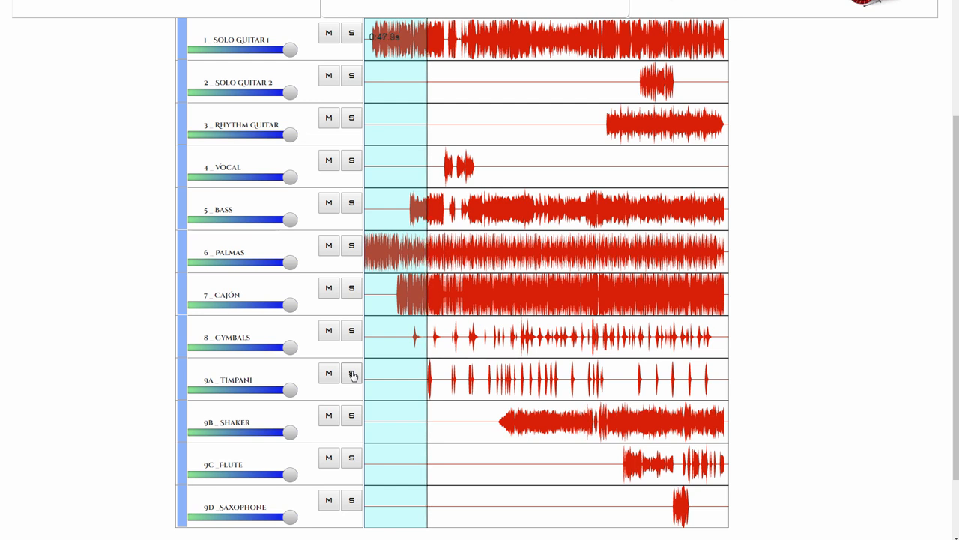
left_click(350, 373)
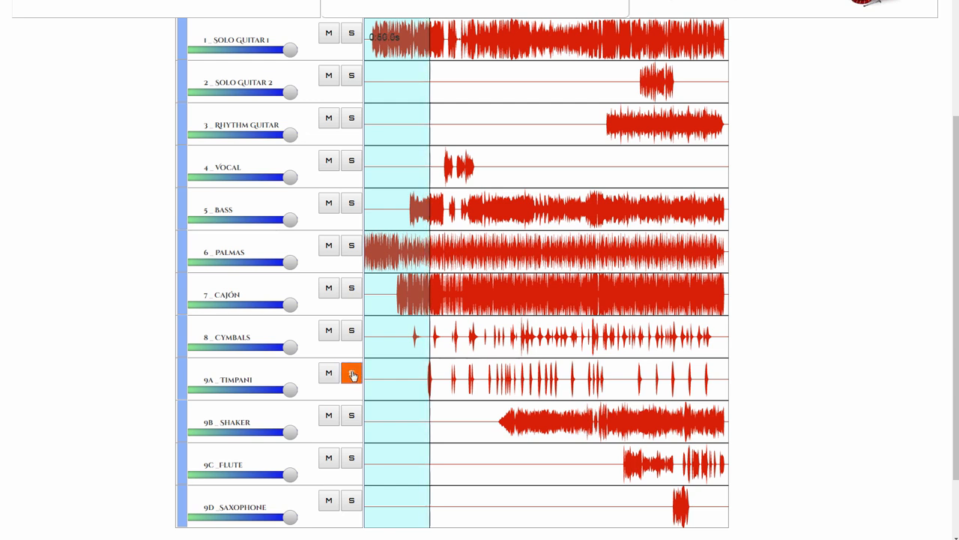
left_click(351, 372)
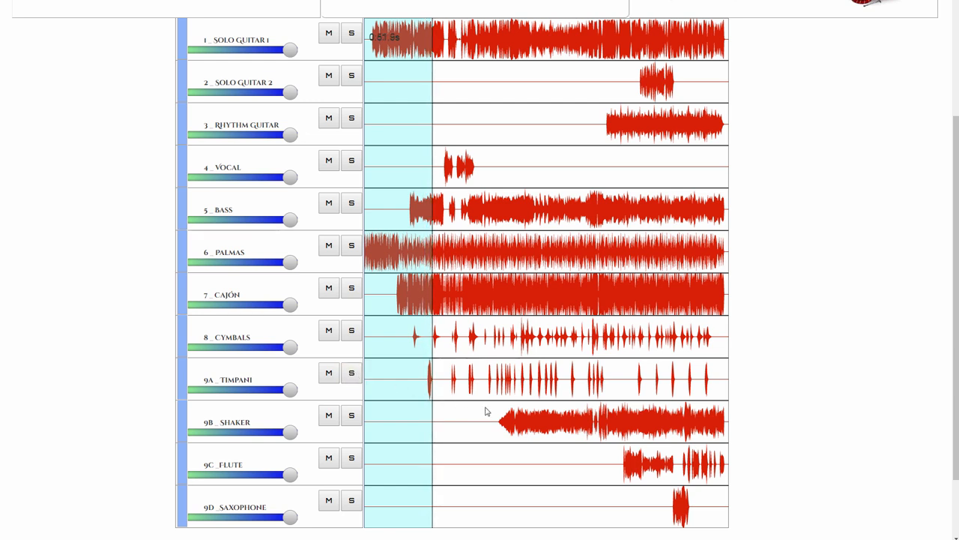
left_click(350, 331)
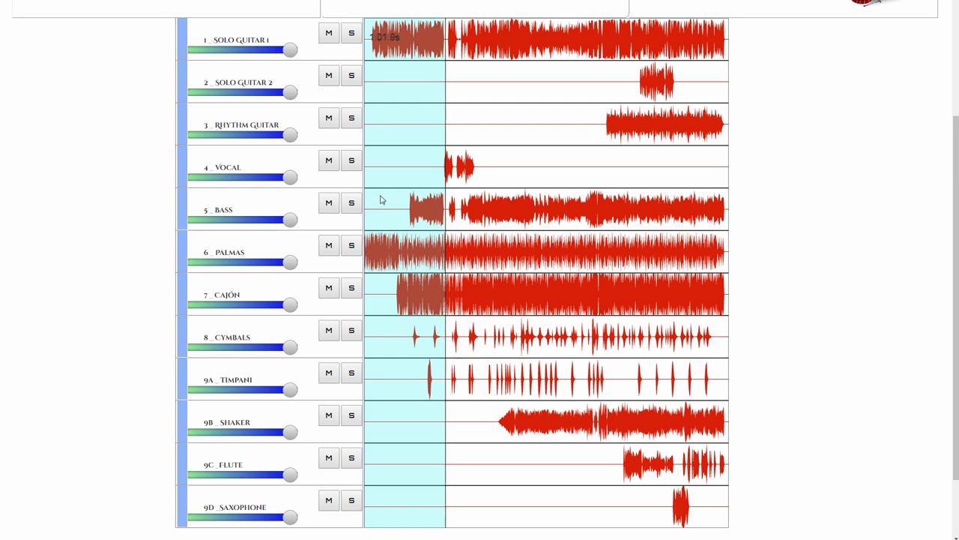
left_click(350, 159)
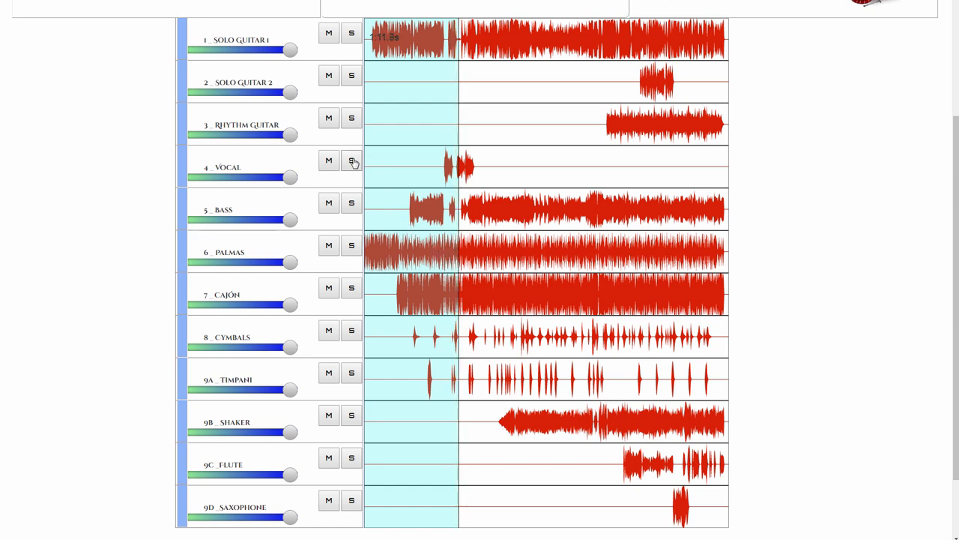
left_click(351, 161)
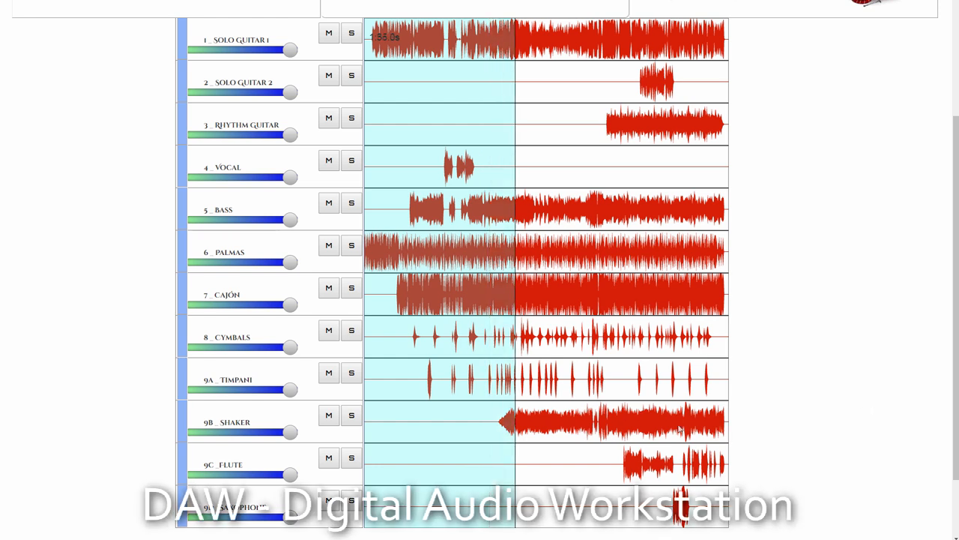
Audition Solo Guitar 1 by toggling its solo on and off twice against the full mix
left_click(350, 33)
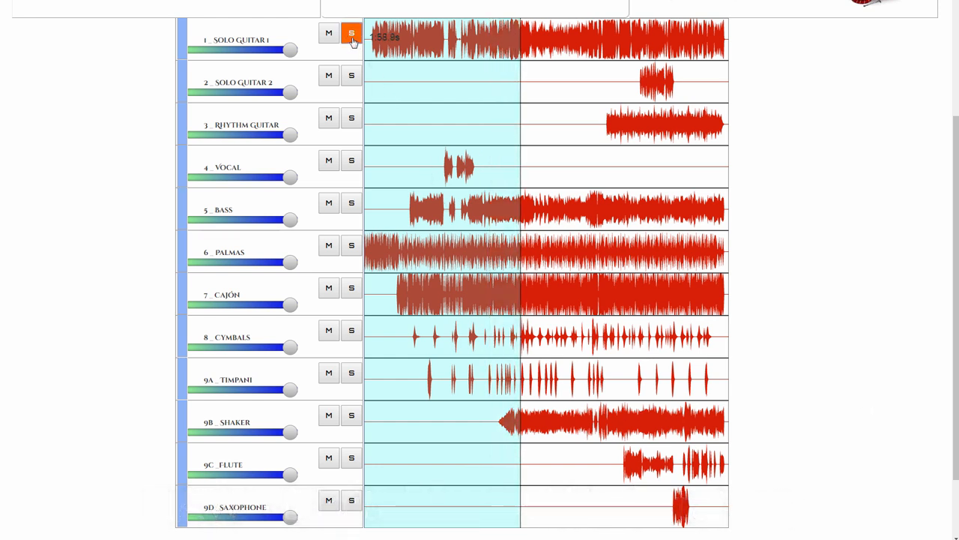
left_click(351, 33)
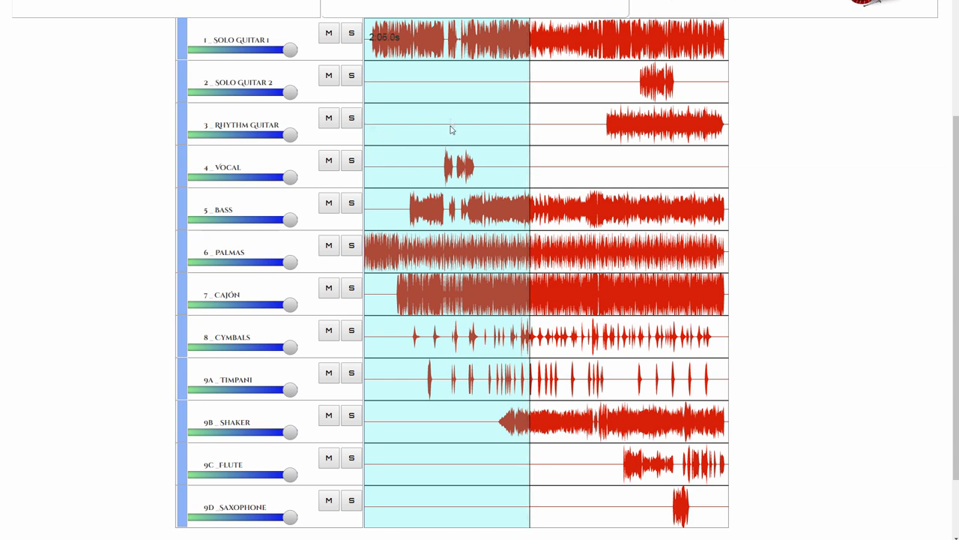
left_click(351, 33)
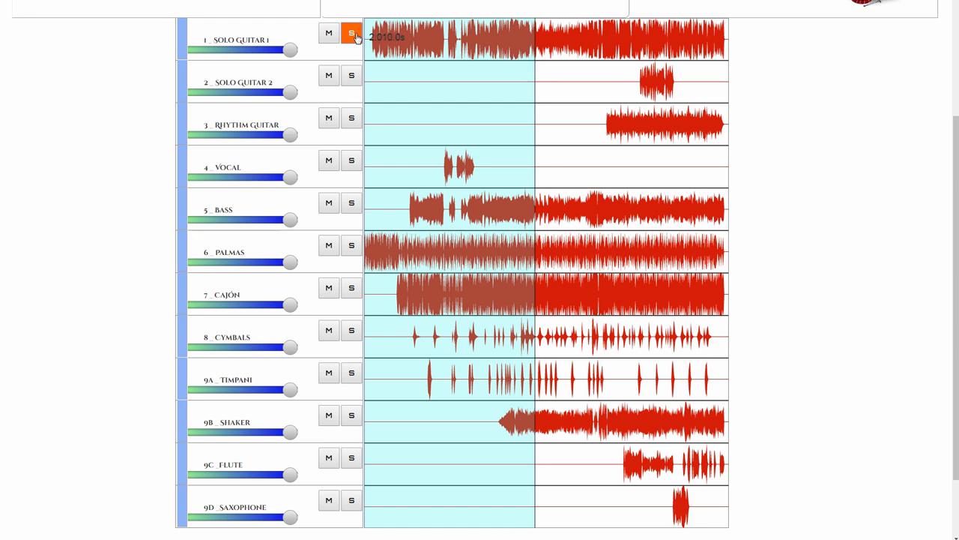
left_click(351, 33)
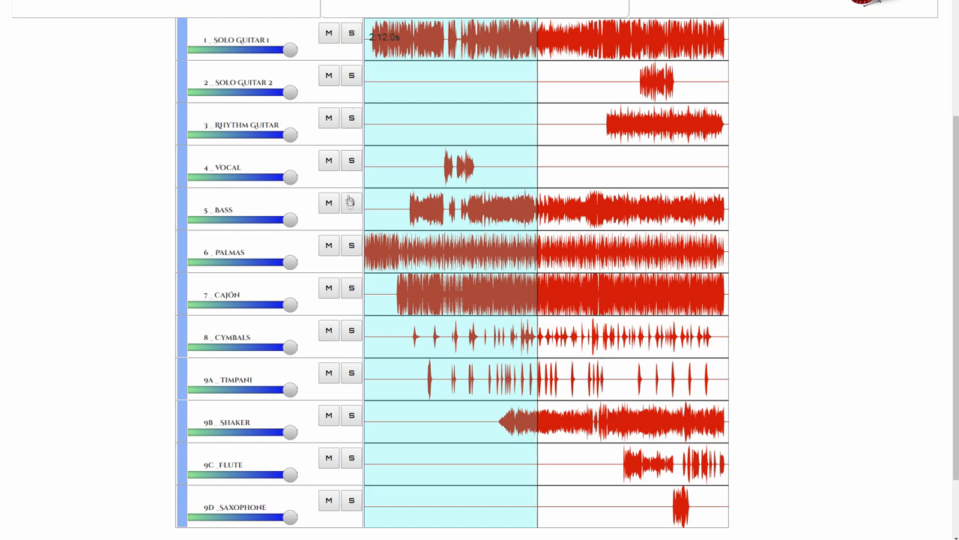
Build the submix by soloing Bass, the percussion channels and Solo Guitar 1 together
left_click(351, 288)
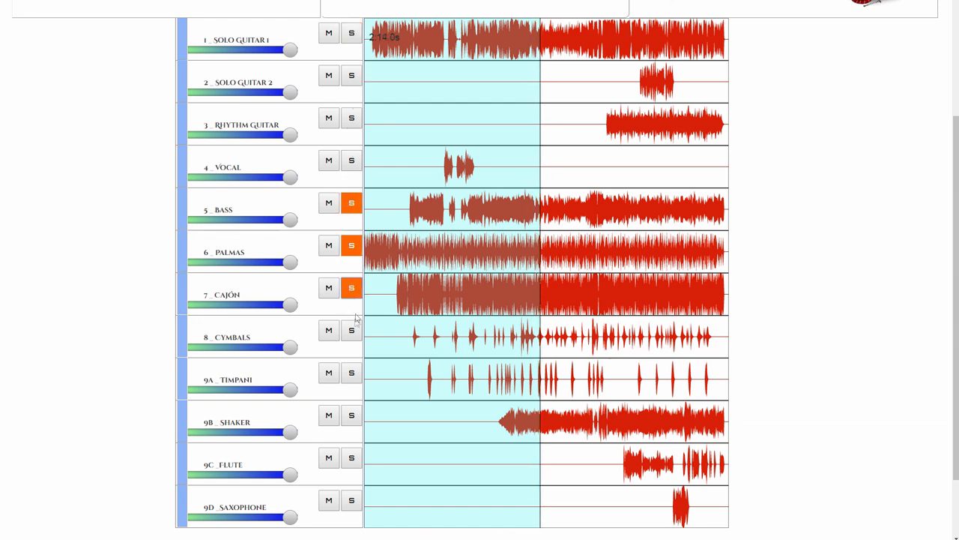
left_click(351, 415)
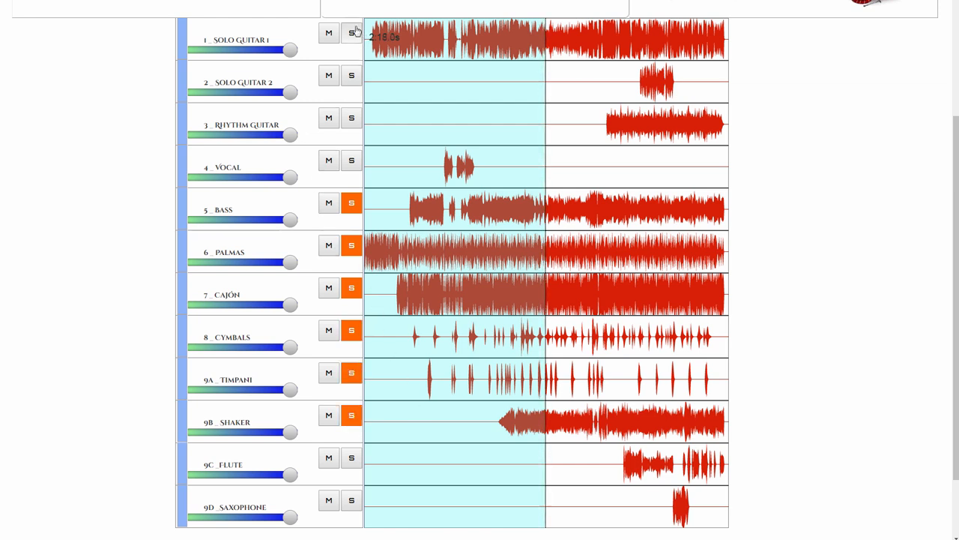
left_click(351, 33)
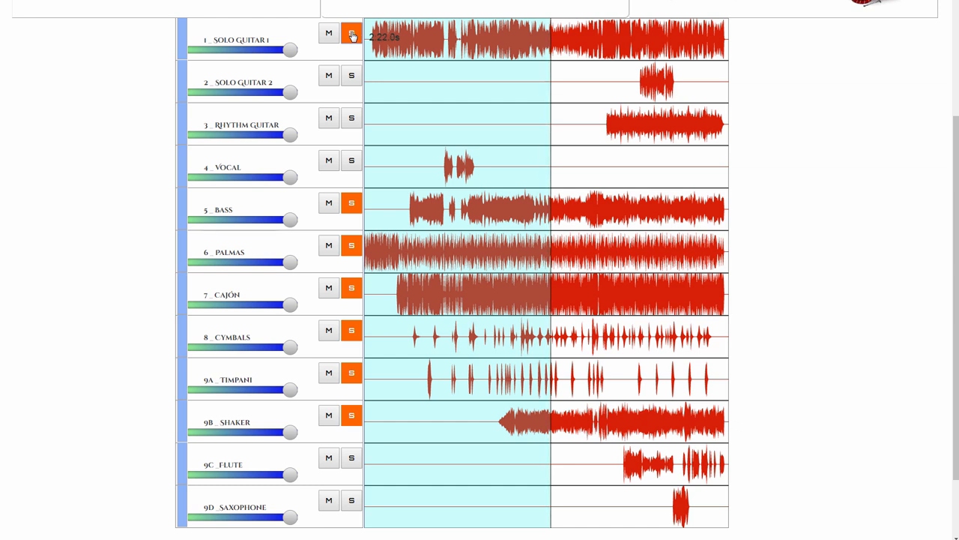
left_click(351, 33)
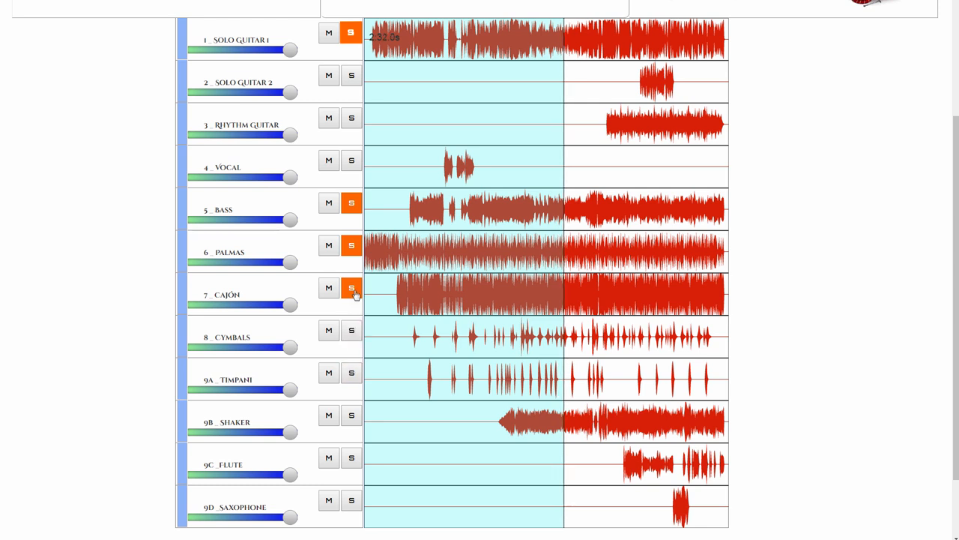
Release the other channels' solos so only Solo Guitar 1's S button stays orange
left_click(351, 287)
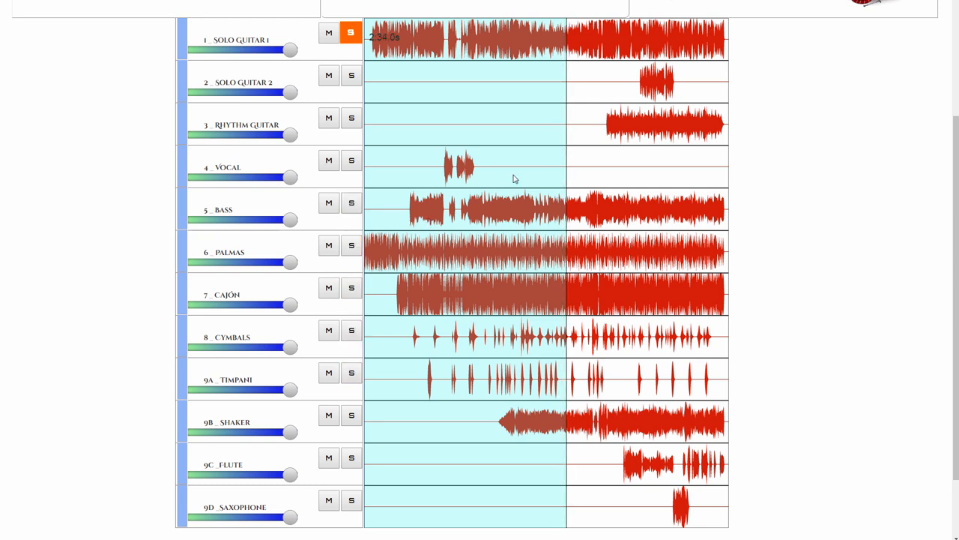
left_click(350, 33)
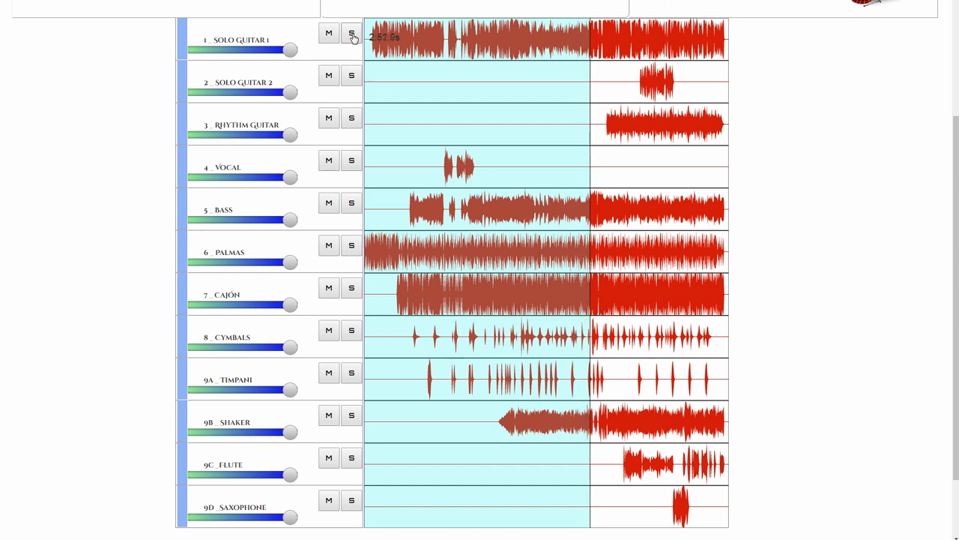
left_click(351, 33)
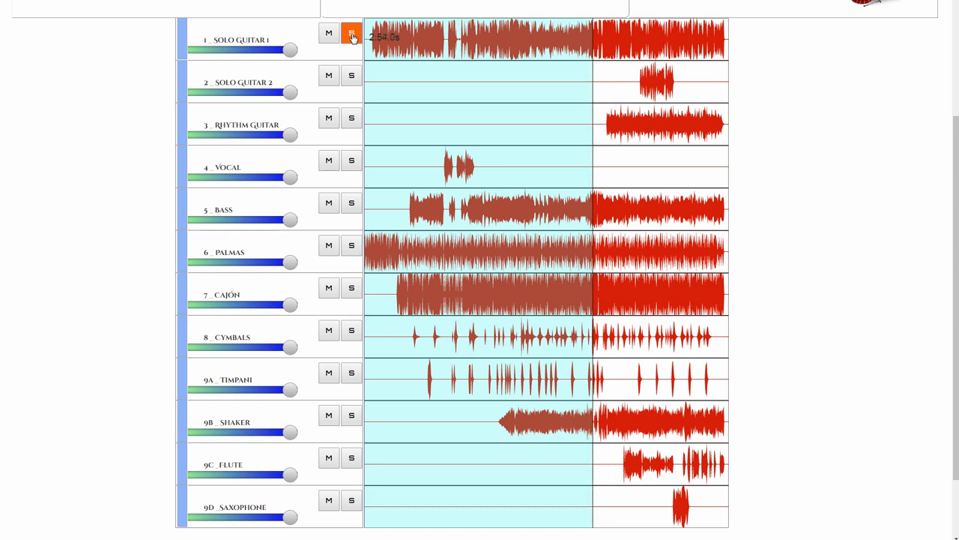